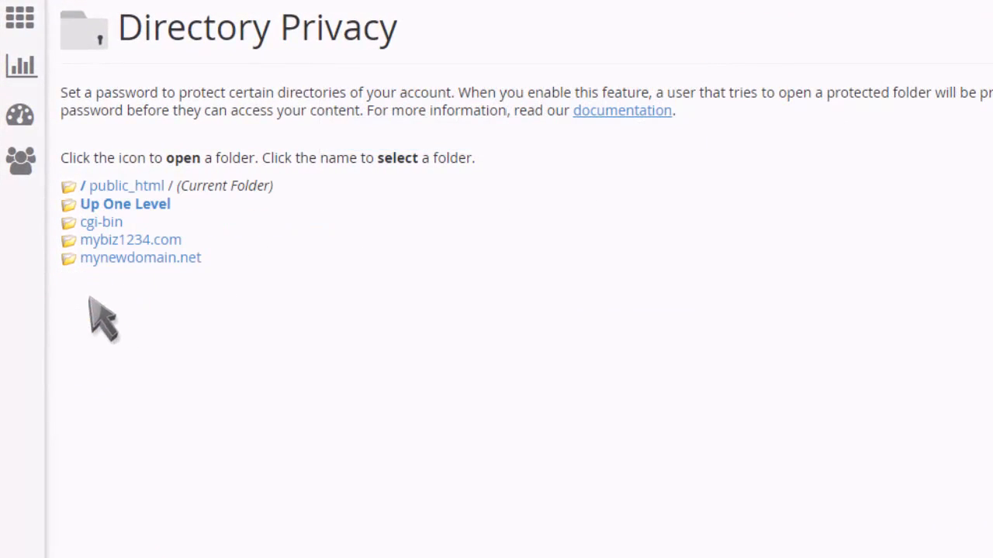
Open the Directory Privacy permission settings for the mynewdomain.net folder
{"action": "left_click", "coordinate": [140, 257]}
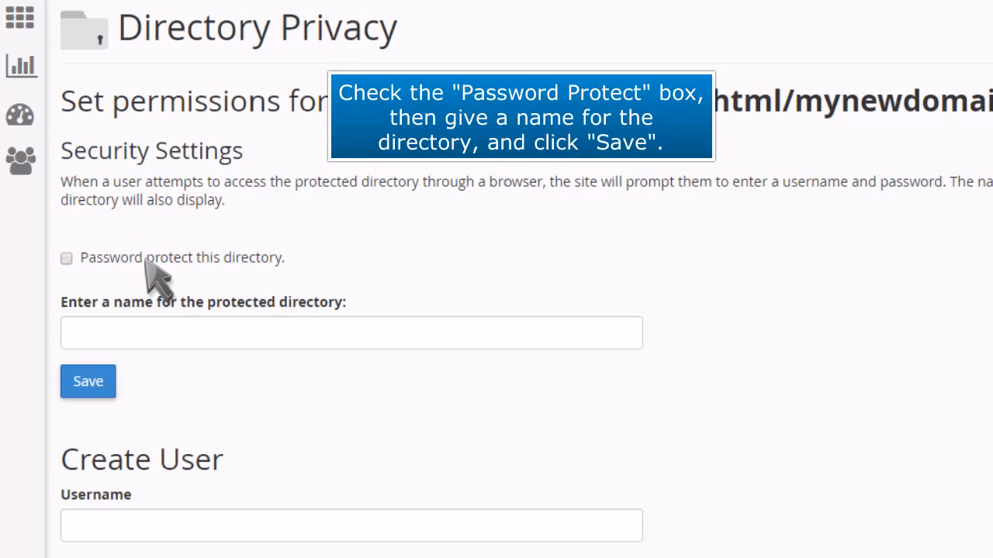
Enable password protection on the directory under the name 'newdomain' and save it
{"action": "left_click", "coordinate": [65, 257]}
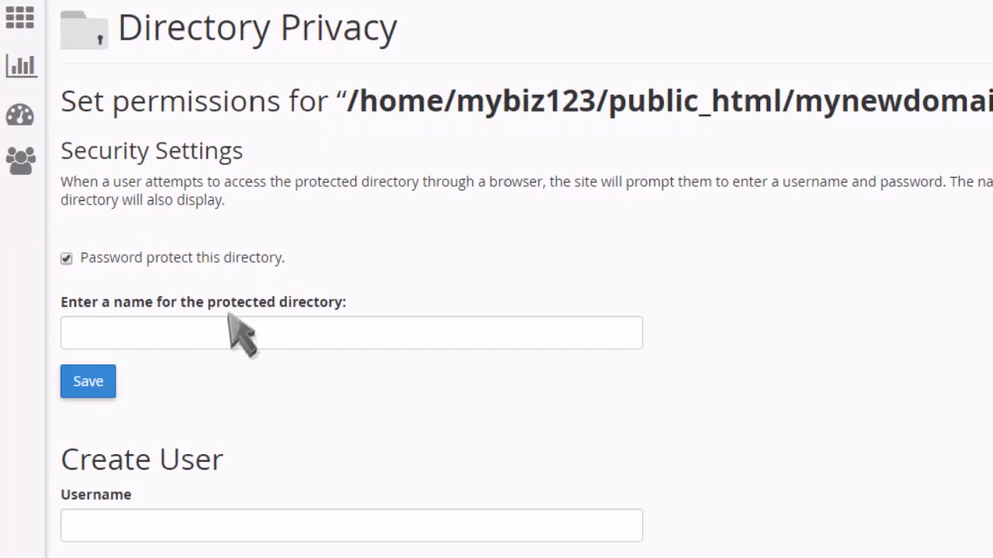
{"action": "type", "text": "newdomain"}
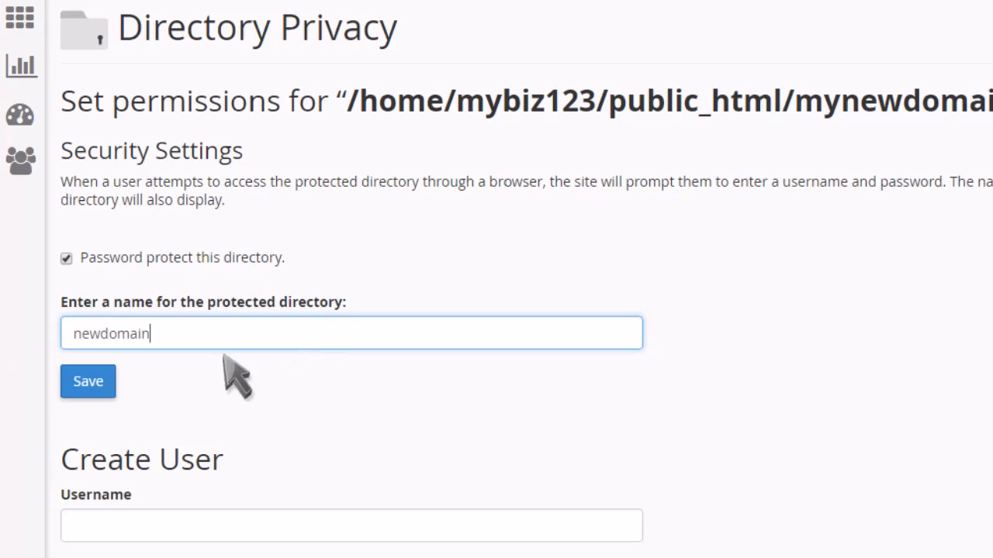
{"action": "left_click", "coordinate": [87, 382]}
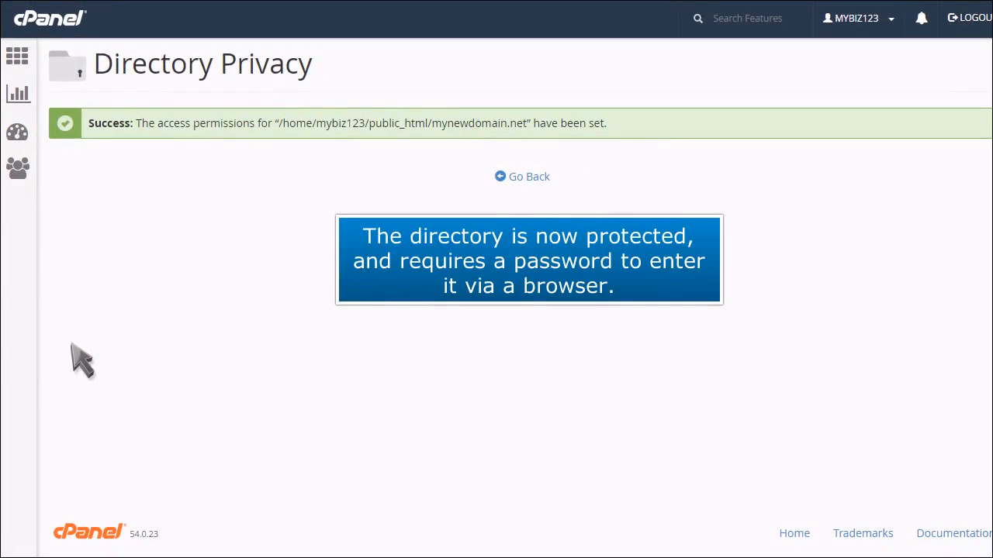
Return from the success page to the mynewdomain.net settings with the Create User form in view
{"action": "left_click", "coordinate": [529, 177]}
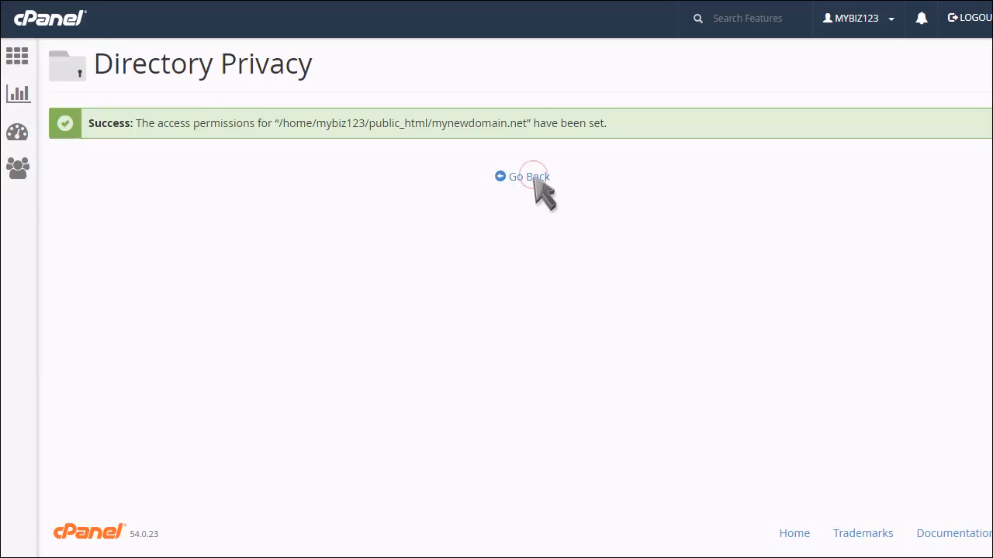
{"action": "left_click", "coordinate": [521, 177]}
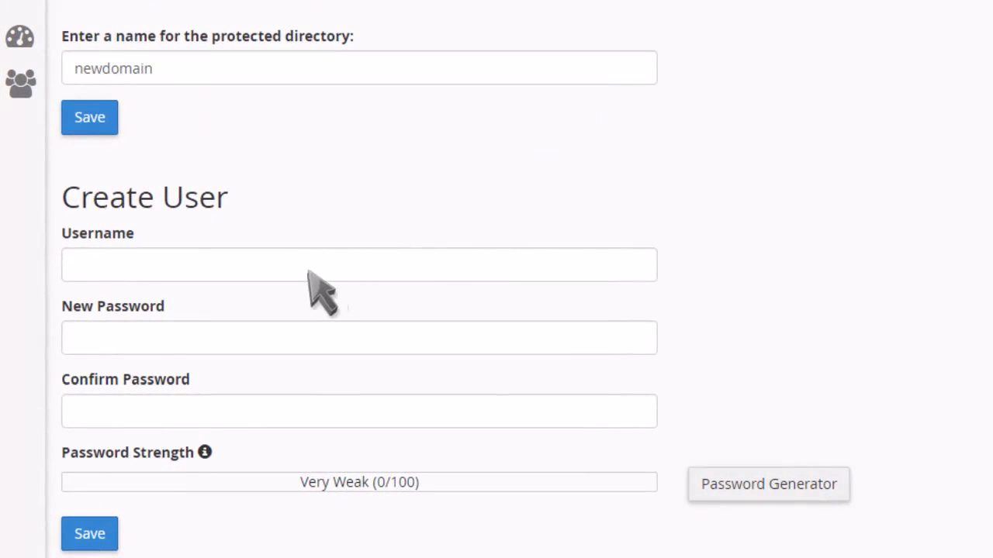
Create the user 'newuser' with a password for the protected directory and save it
{"action": "type", "text": "newuser"}
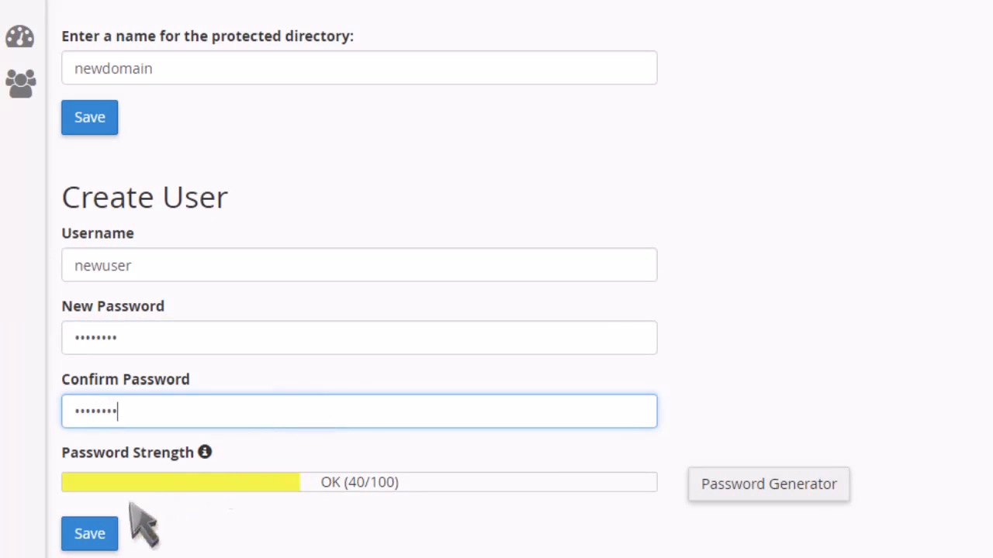
{"action": "left_click", "coordinate": [90, 533]}
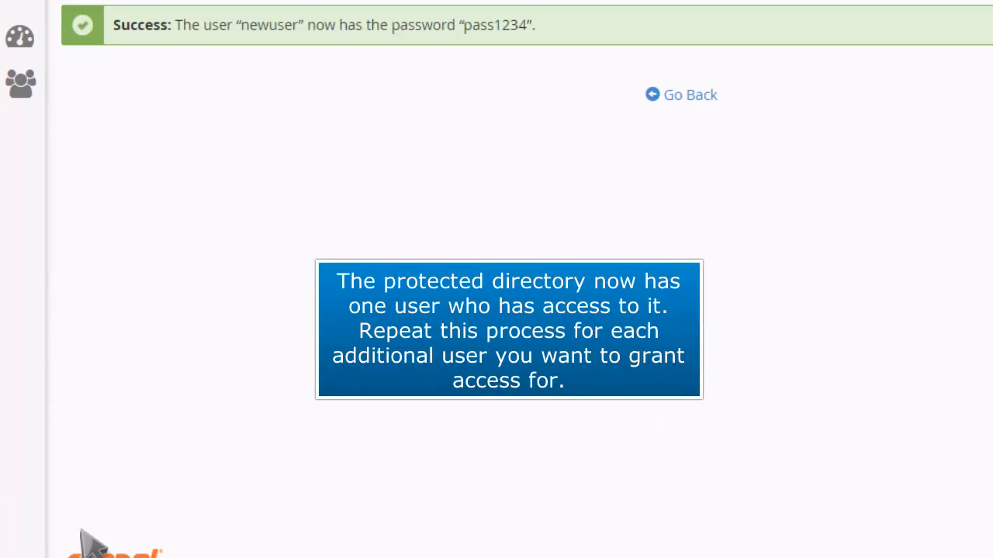
{"action": "mouse_move", "coordinate": [282, 415]}
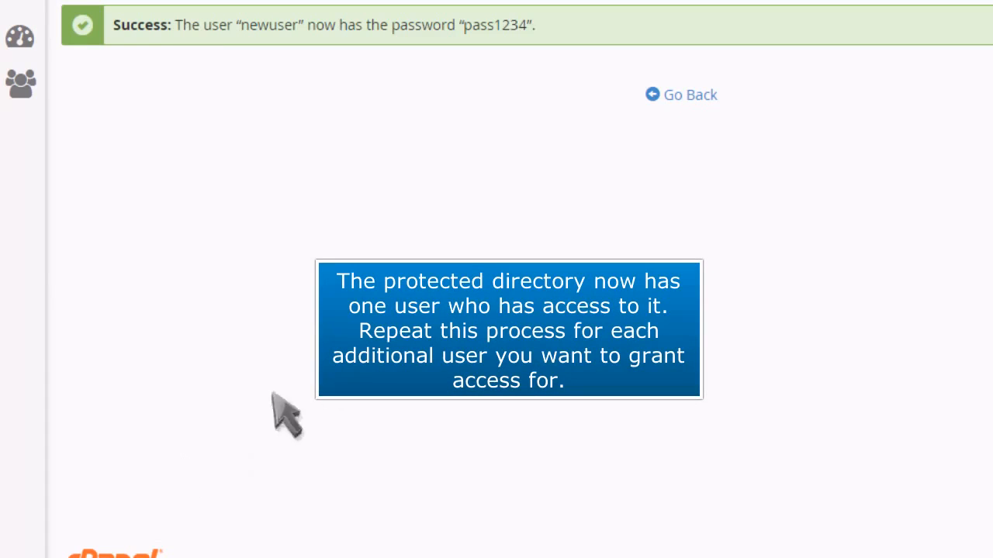
Return to the directory settings and view 'newuser' in the Authorized Users list
{"action": "left_click", "coordinate": [680, 95]}
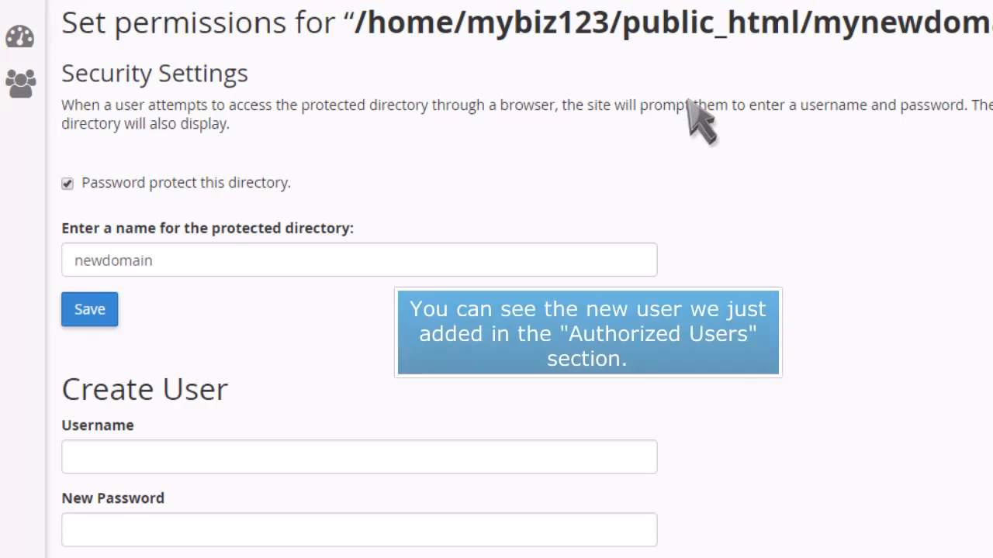
{"action": "scroll", "scroll_direction": "down", "scroll_amount": 3}
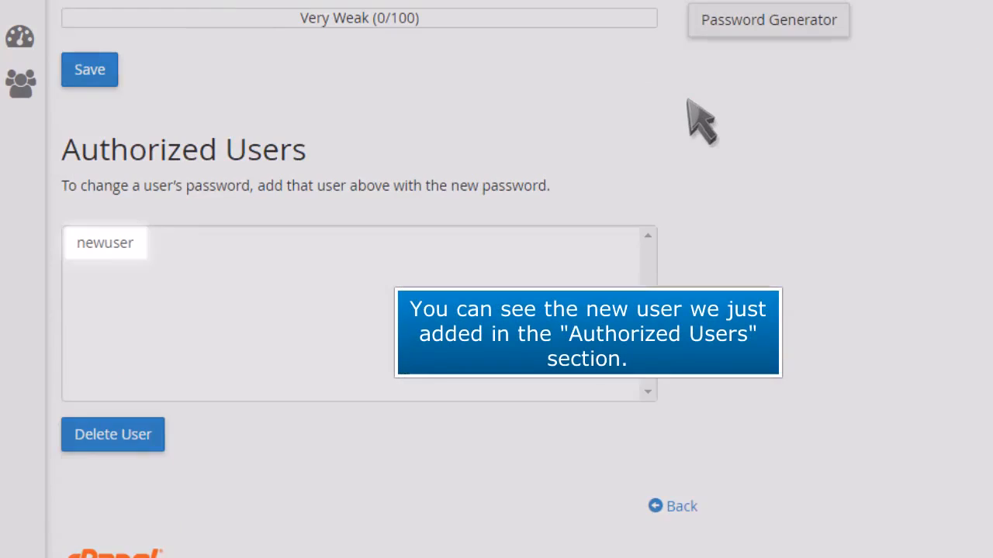